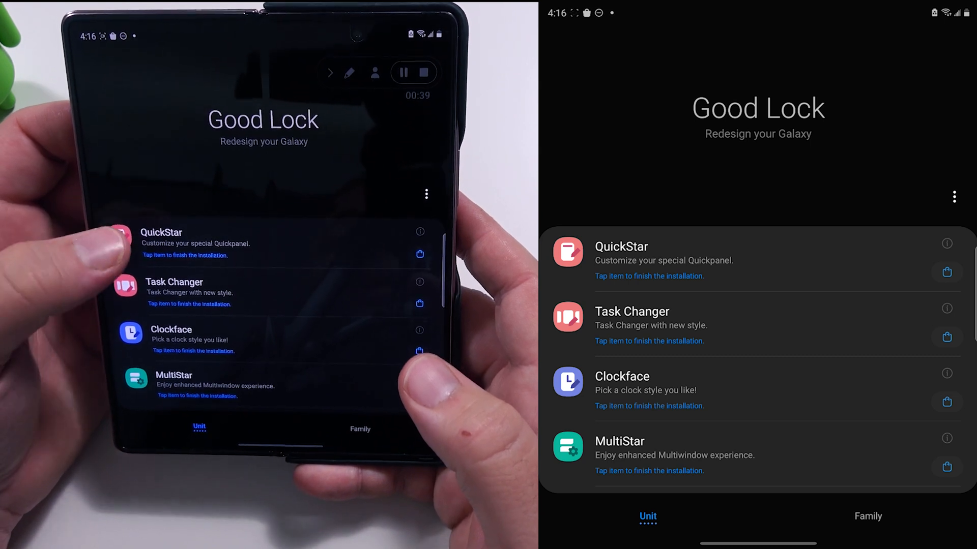
Open the QuickStar module from the Good Lock unit list.
{"action": "left_click", "coordinate": [664, 255]}
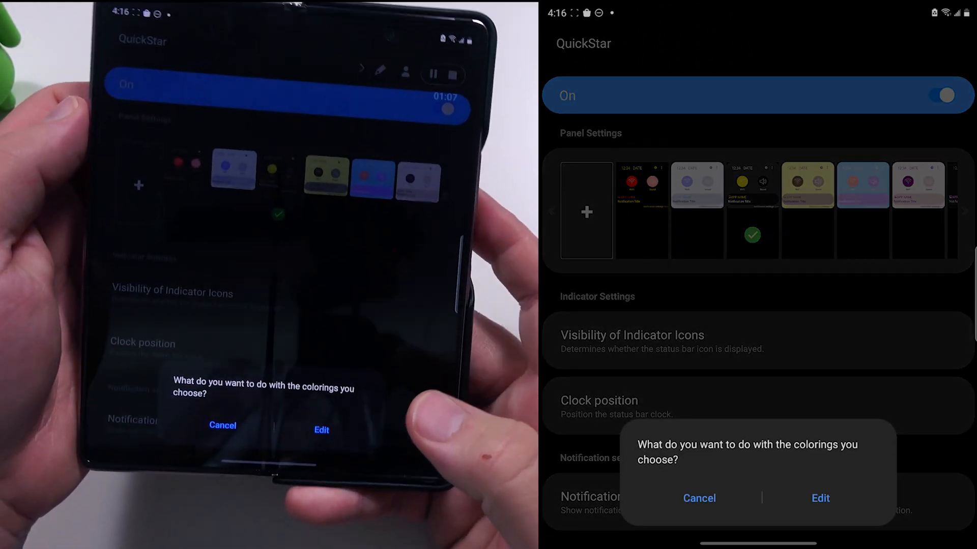
Edit the preset so the ON colour is red and the OFF colour a deeper pink.
{"action": "left_click", "coordinate": [820, 499]}
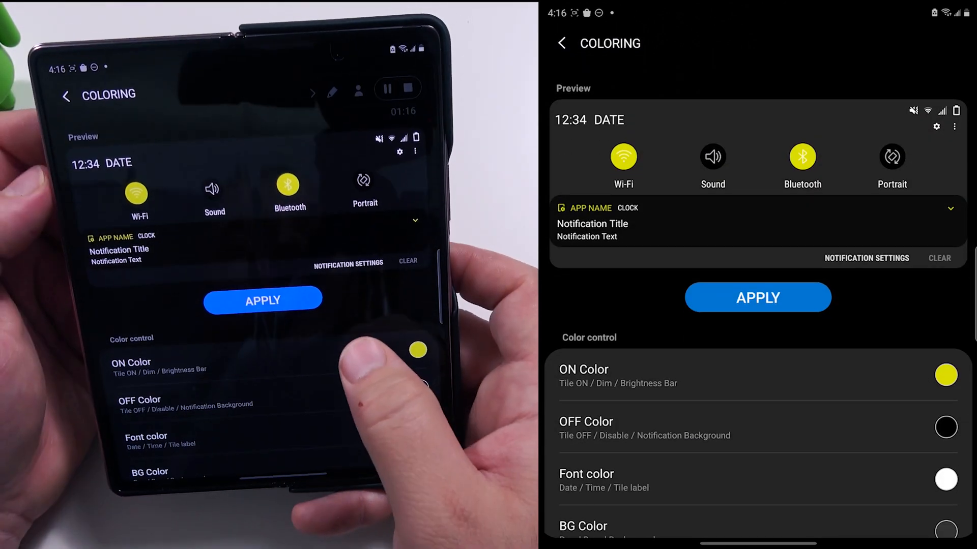
{"action": "left_click", "coordinate": [944, 374]}
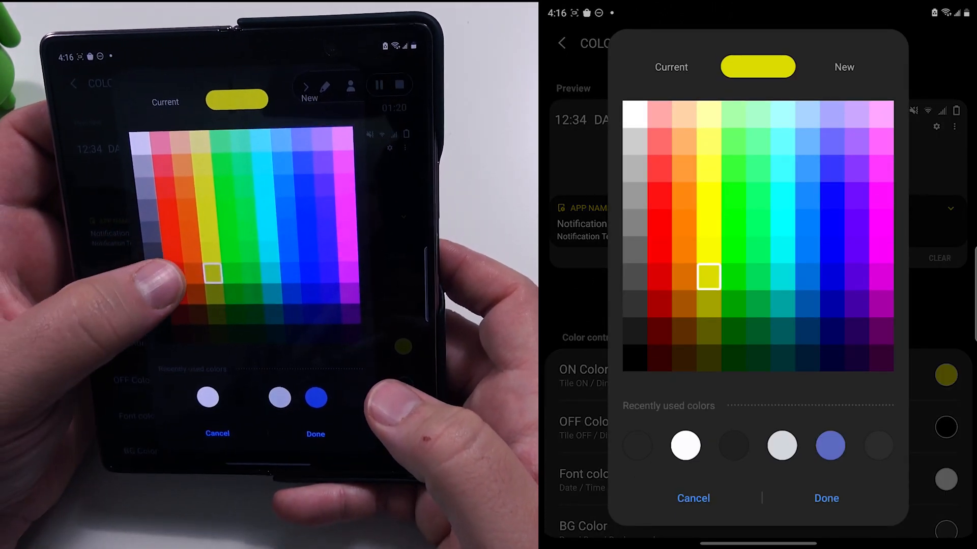
{"action": "left_click", "coordinate": [826, 499]}
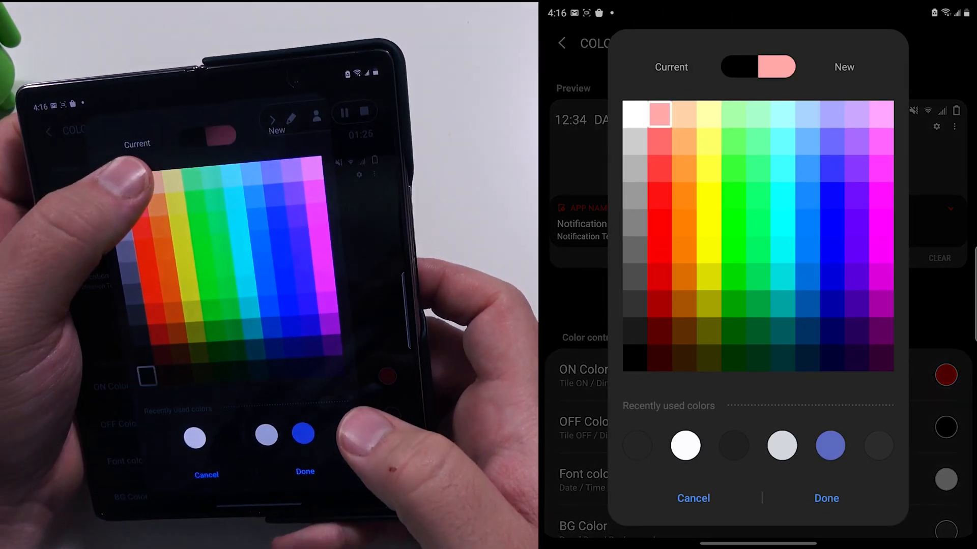
{"action": "left_click", "coordinate": [657, 140]}
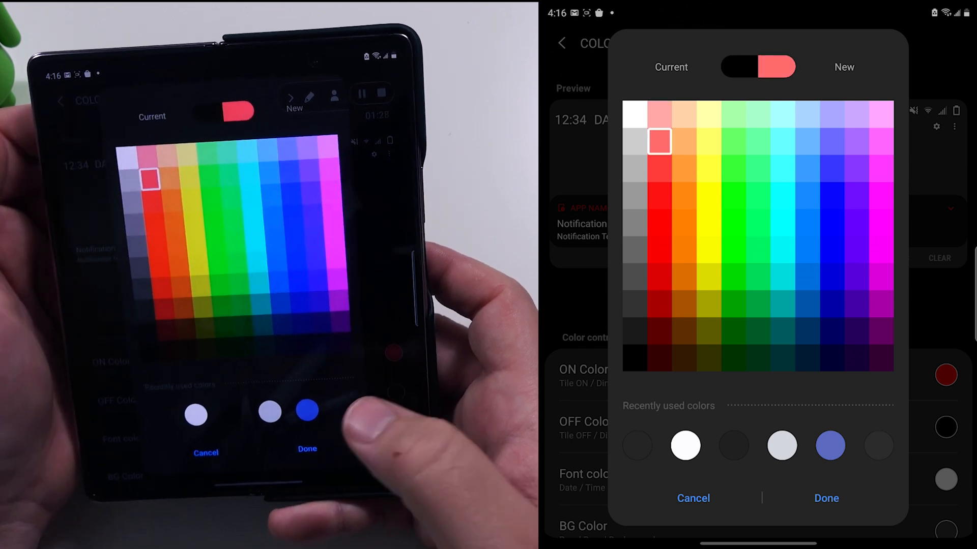
{"action": "left_click", "coordinate": [826, 499]}
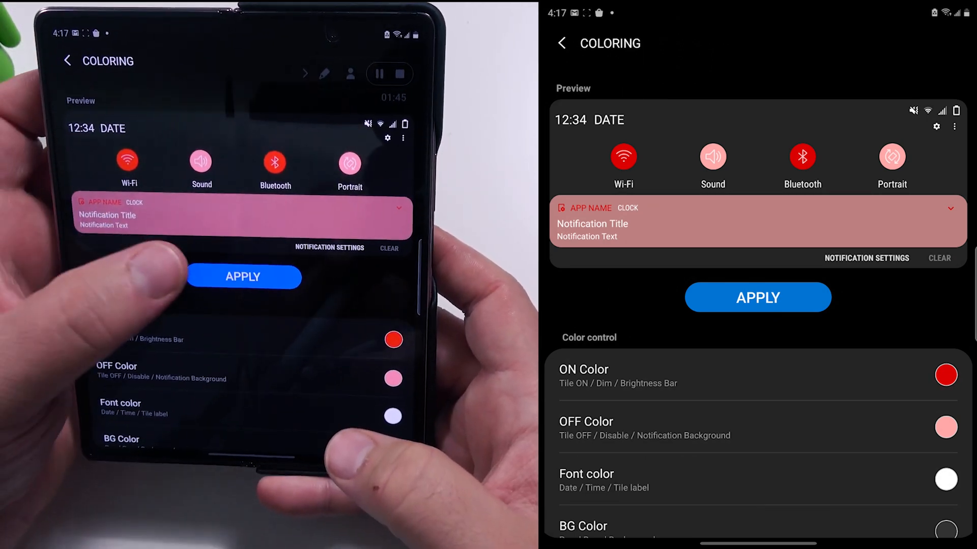
Make the quick panel font colour yellow and apply the new colouring.
{"action": "left_click", "coordinate": [562, 43]}
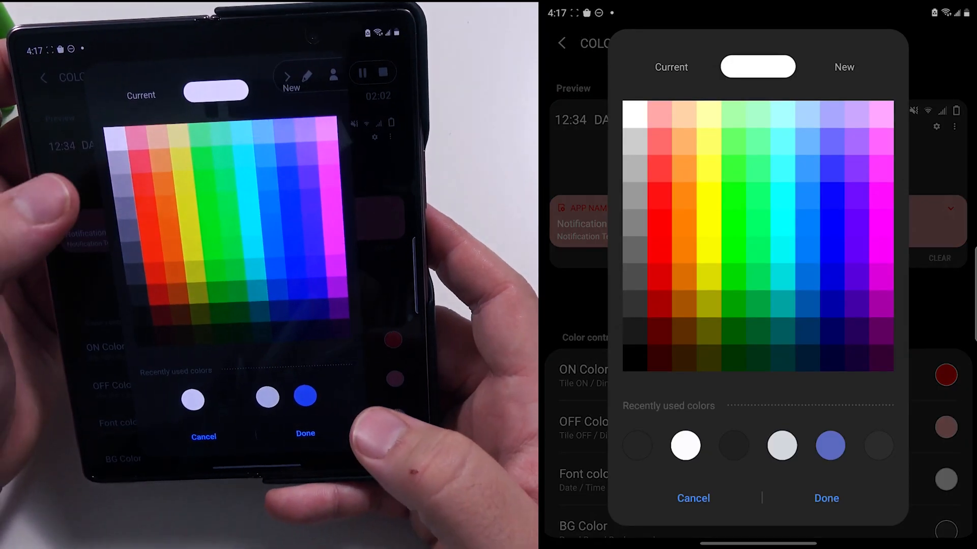
{"action": "left_click", "coordinate": [708, 168]}
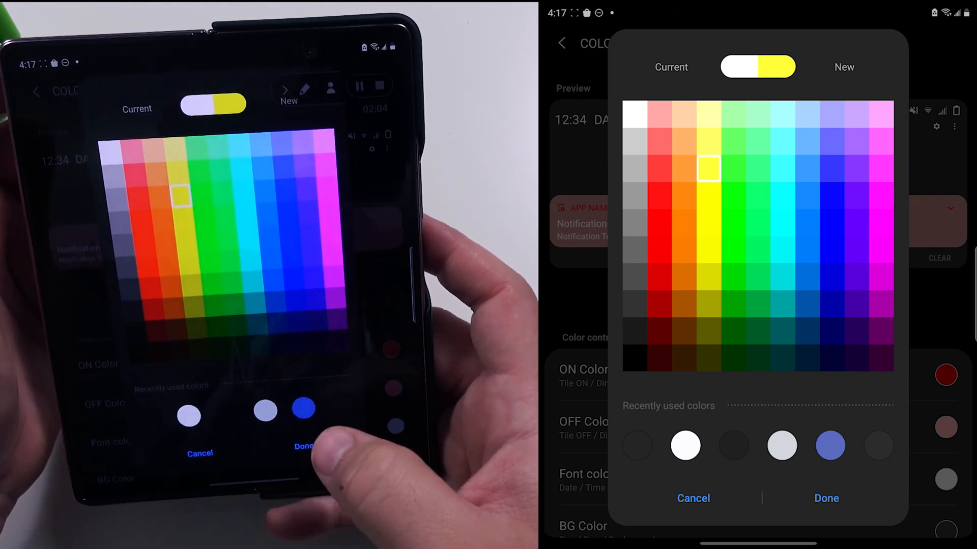
{"action": "left_click", "coordinate": [826, 499]}
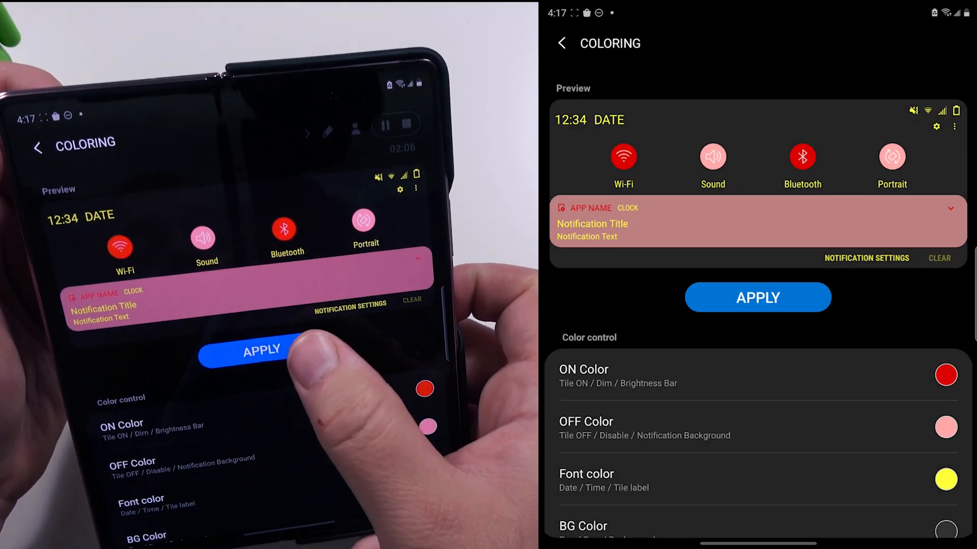
{"action": "left_click", "coordinate": [262, 350]}
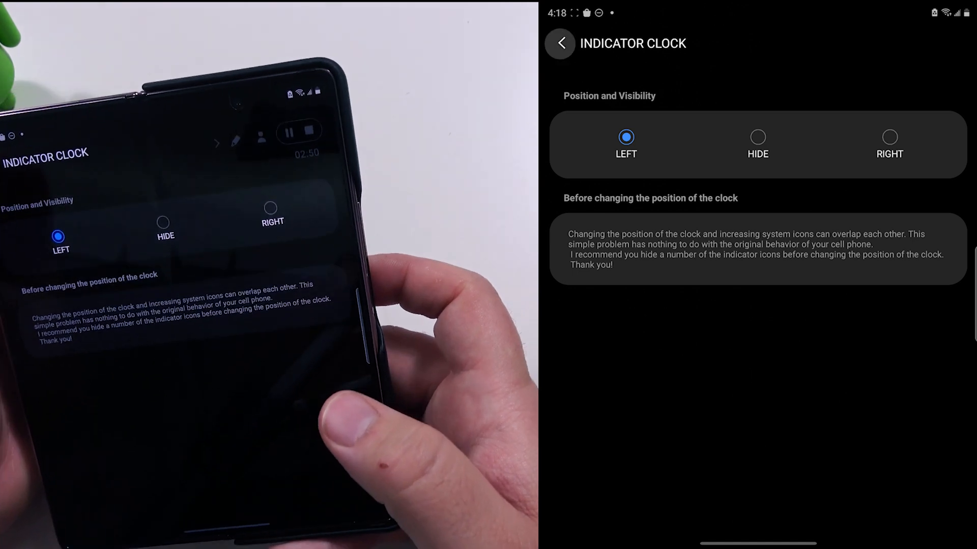
Move the status bar clock to the right and return to the Good Lock module list.
{"action": "left_click", "coordinate": [756, 138]}
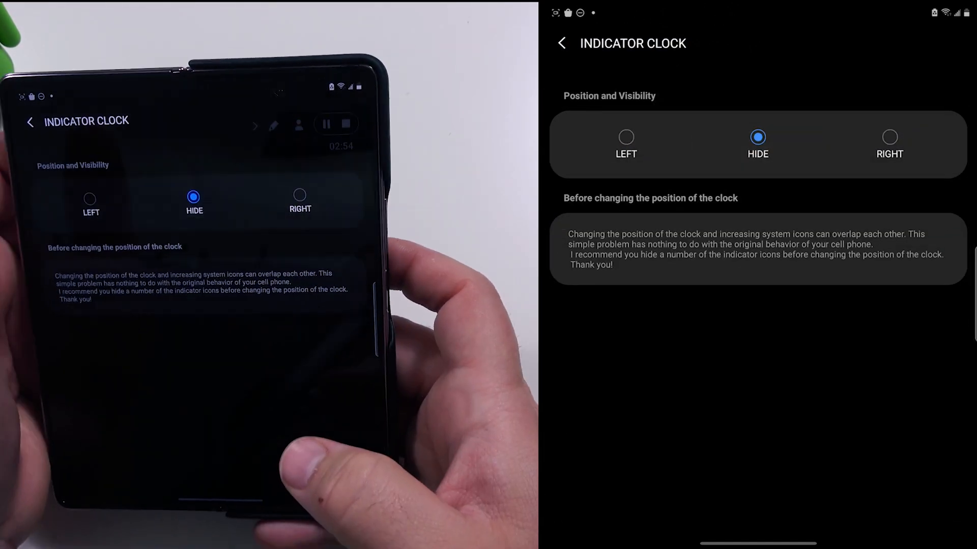
{"action": "left_click", "coordinate": [889, 143]}
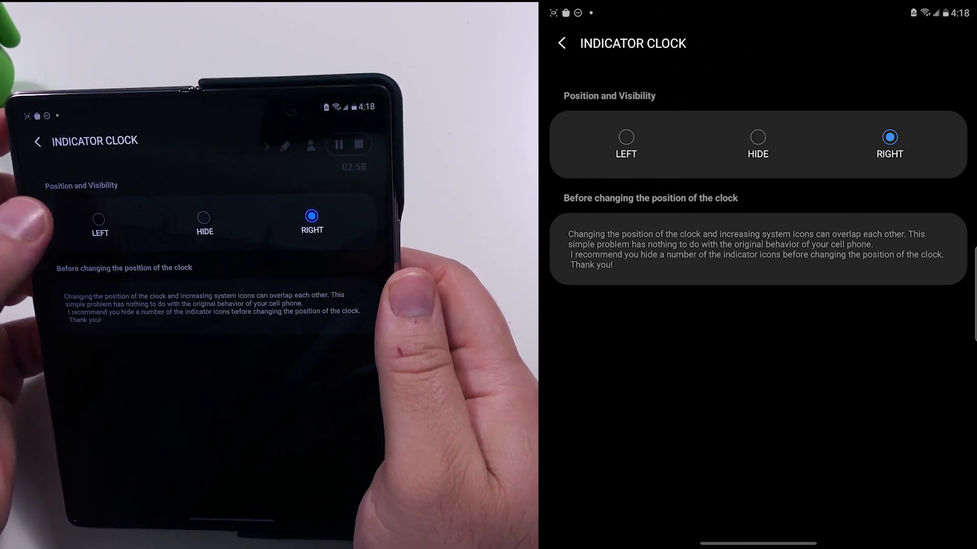
{"action": "left_click", "coordinate": [626, 137]}
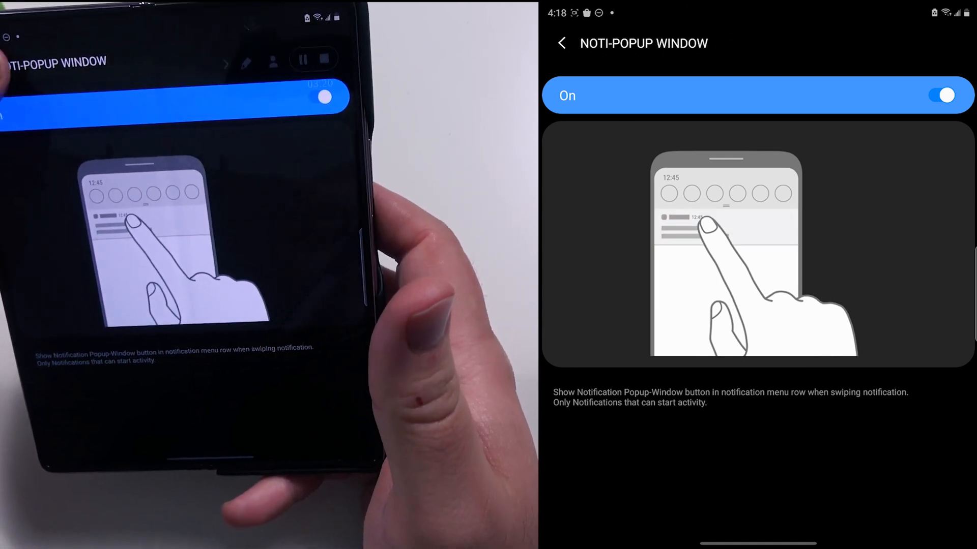
{"action": "left_click", "coordinate": [562, 43]}
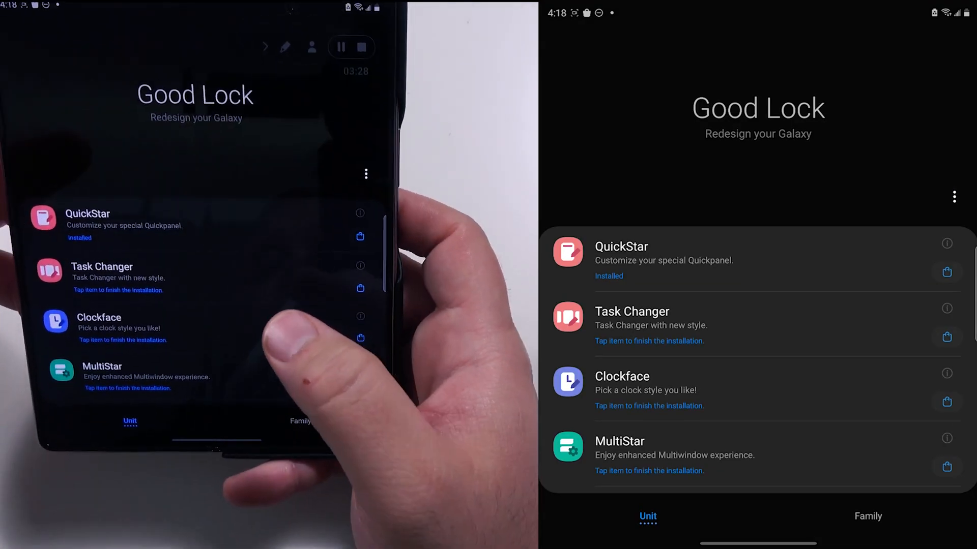
Switch the Task Changer module on and return to its settings.
{"action": "left_click", "coordinate": [631, 311]}
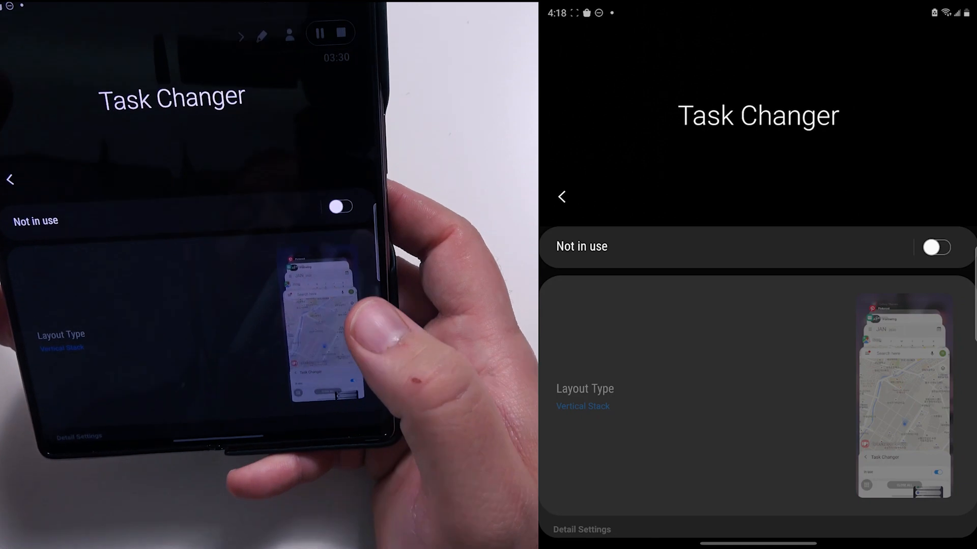
{"action": "left_click", "coordinate": [935, 247]}
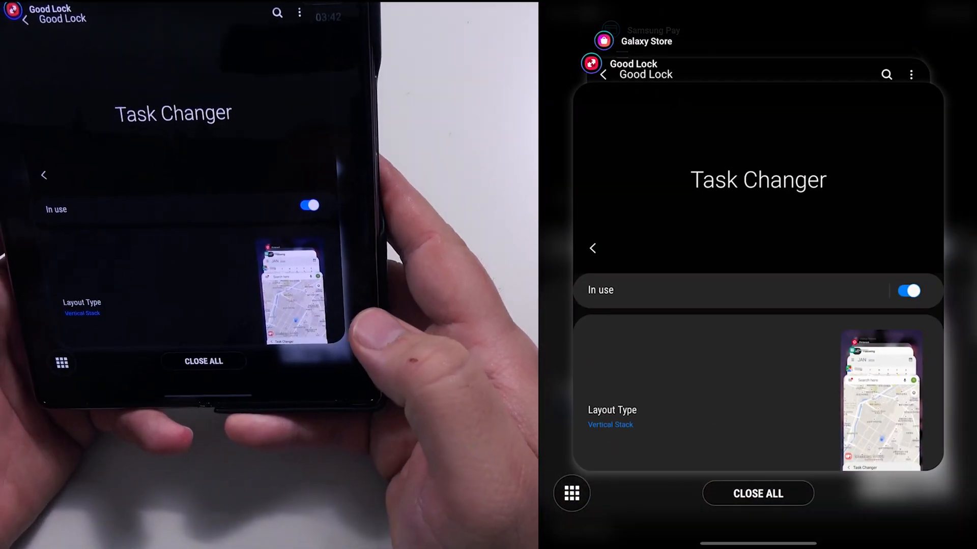
{"action": "left_click", "coordinate": [609, 425]}
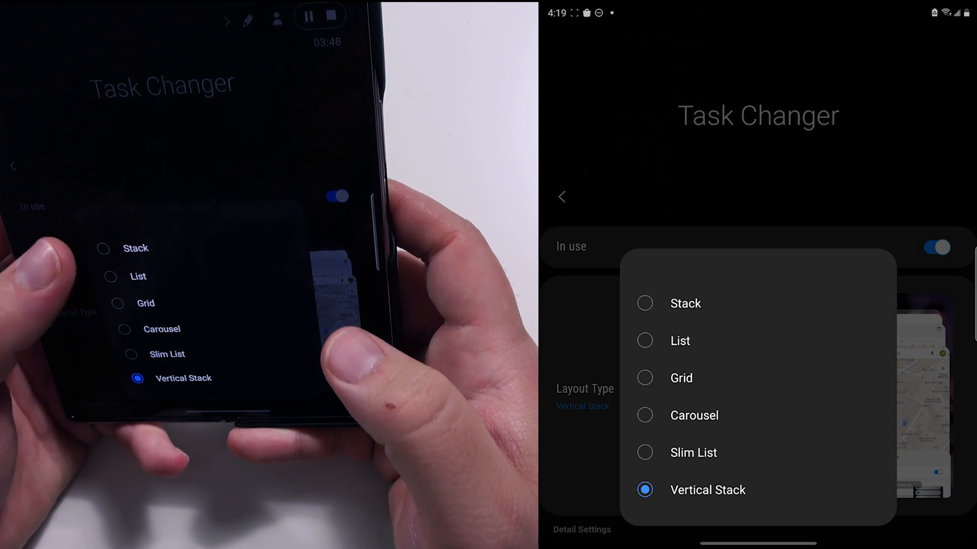
Choose the Slim List layout for Task Changer and preview it in recent apps.
{"action": "left_click", "coordinate": [645, 303]}
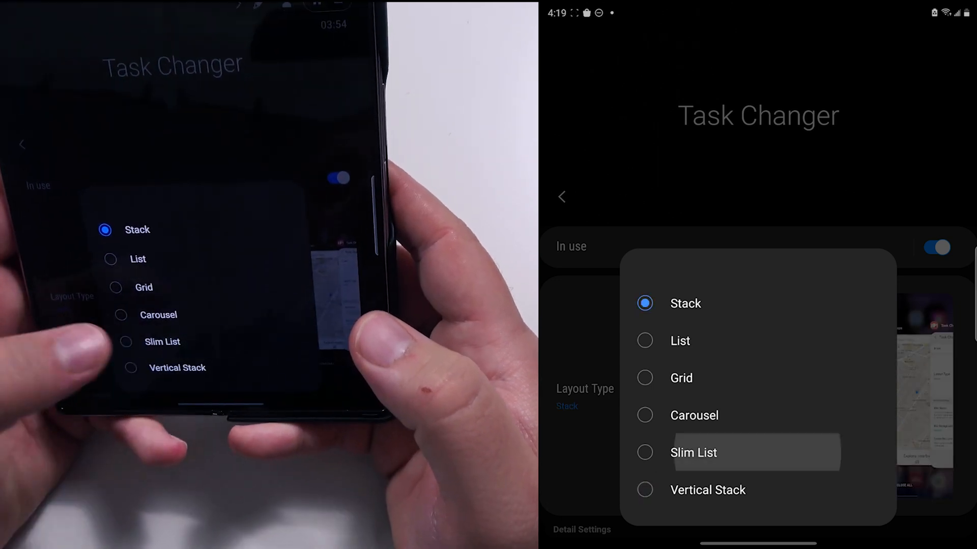
{"action": "left_click", "coordinate": [693, 453]}
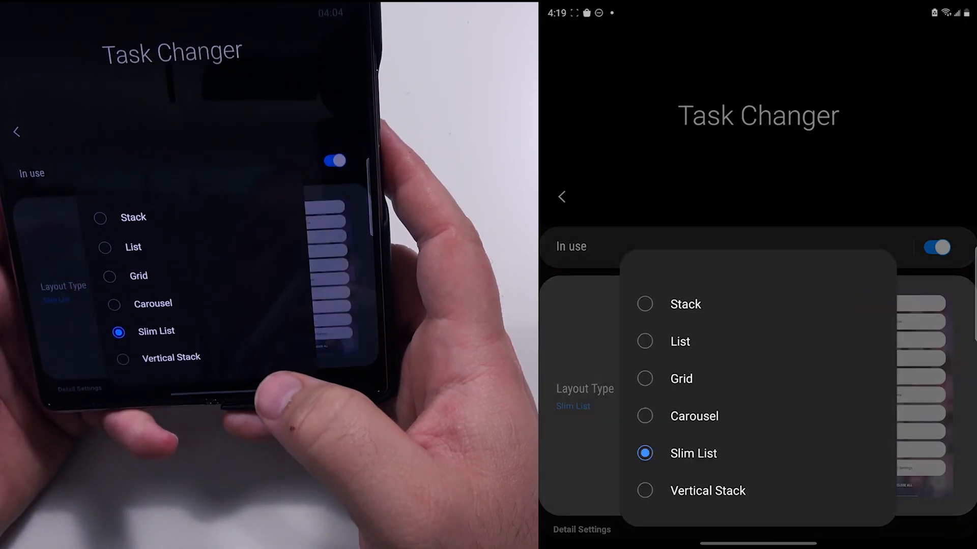
{"action": "left_click", "coordinate": [693, 416]}
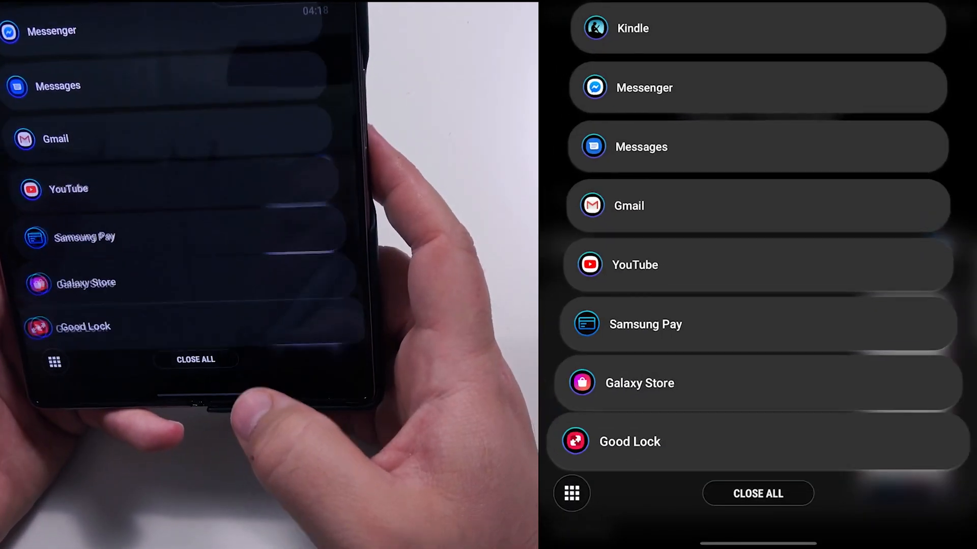
Reopen Good Lock from recents and switch Task Changer off again.
{"action": "left_click", "coordinate": [628, 441]}
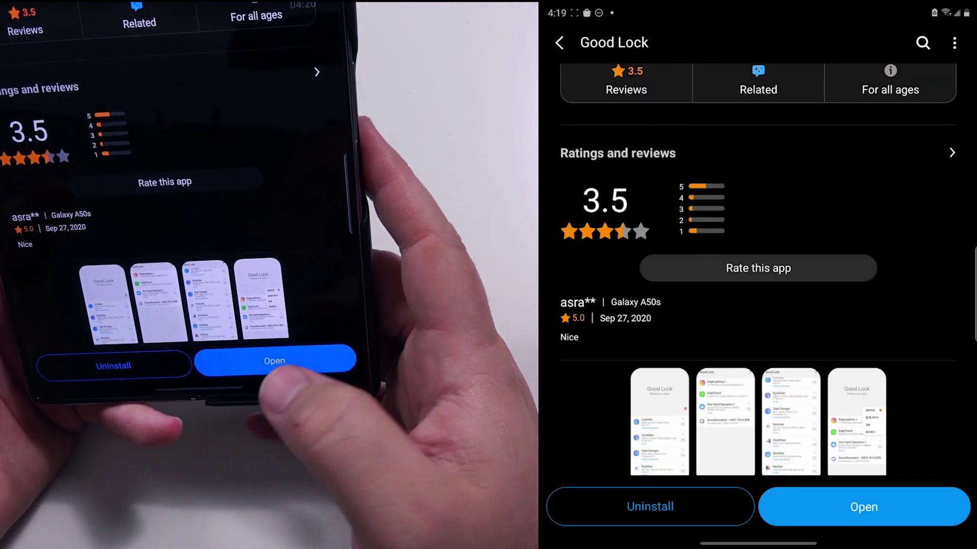
{"action": "left_click", "coordinate": [863, 506]}
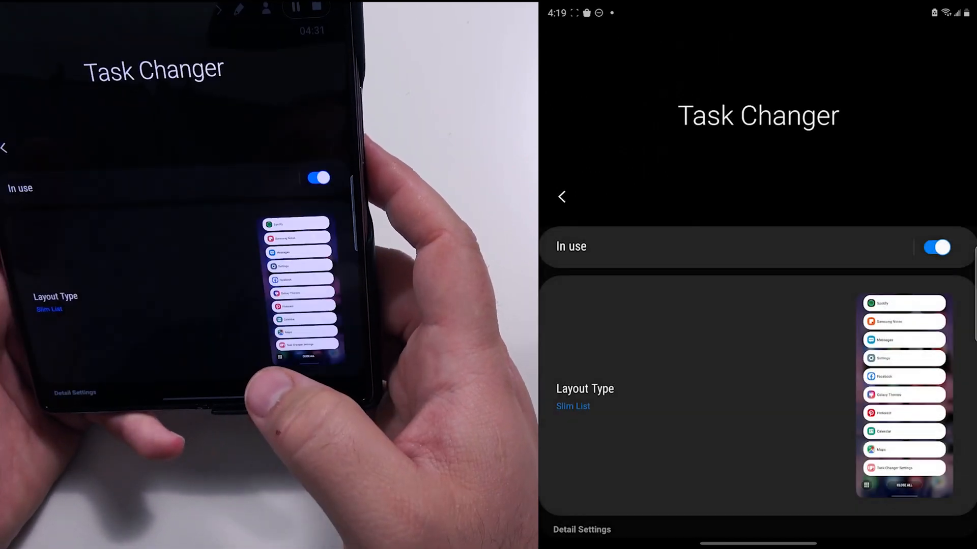
{"action": "left_click", "coordinate": [936, 247]}
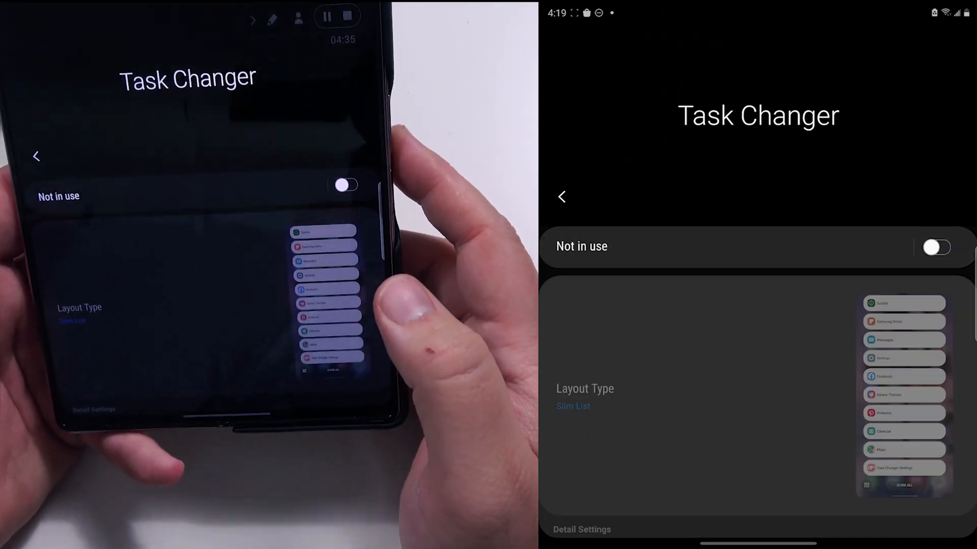
{"action": "left_click", "coordinate": [561, 197]}
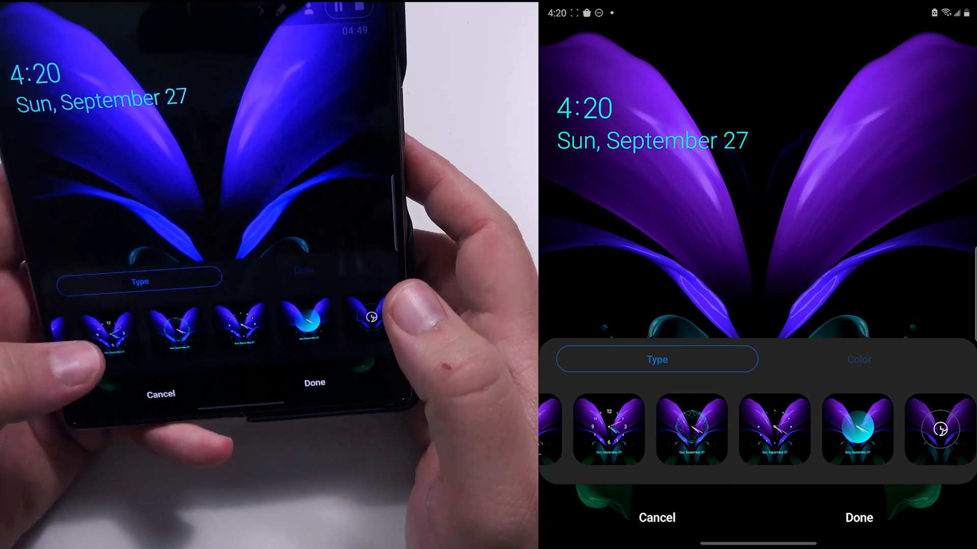
Browse the Clockface type carousel and settle on the large-hour stacked clock style.
{"action": "left_click", "coordinate": [609, 430]}
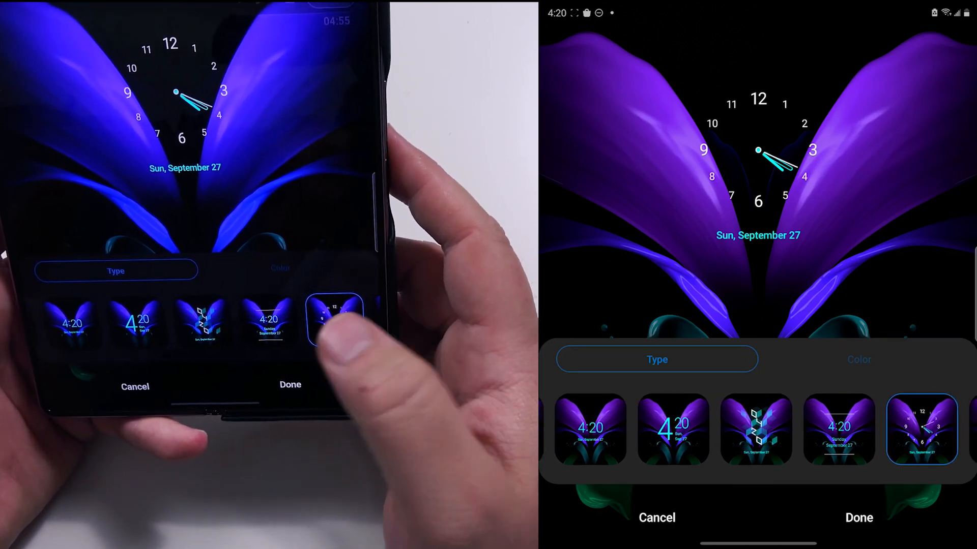
{"action": "scroll", "scroll_direction": "left", "scroll_amount": 3}
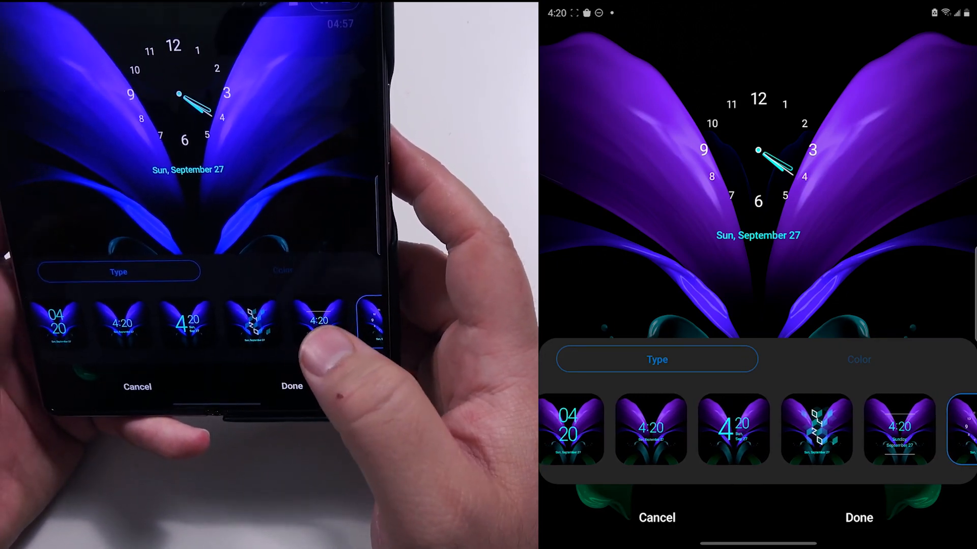
{"action": "left_click", "coordinate": [700, 428]}
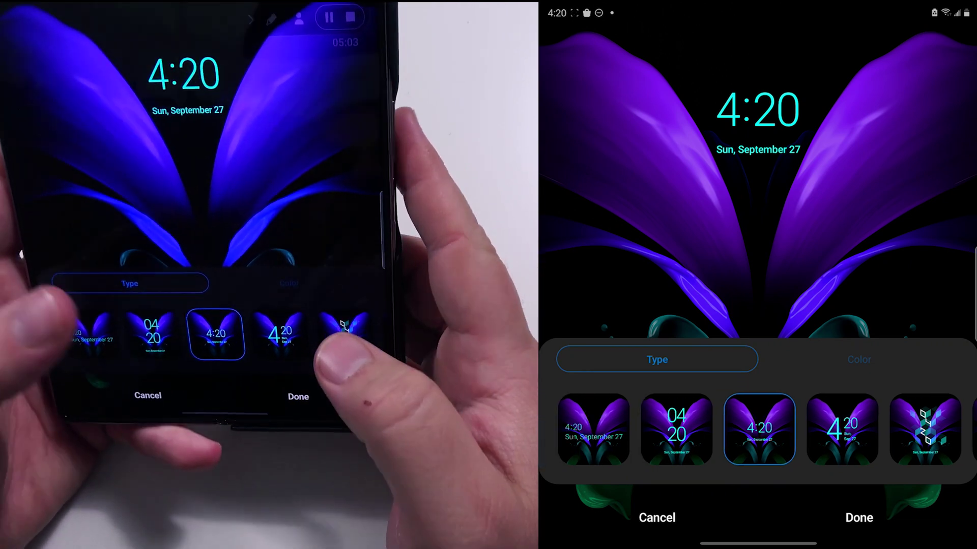
{"action": "left_click", "coordinate": [691, 429]}
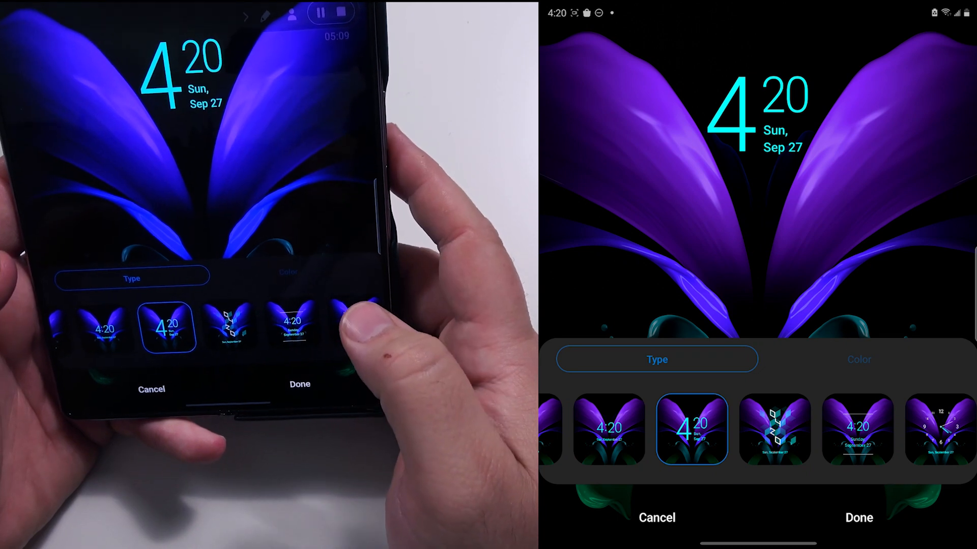
{"action": "left_click", "coordinate": [774, 430]}
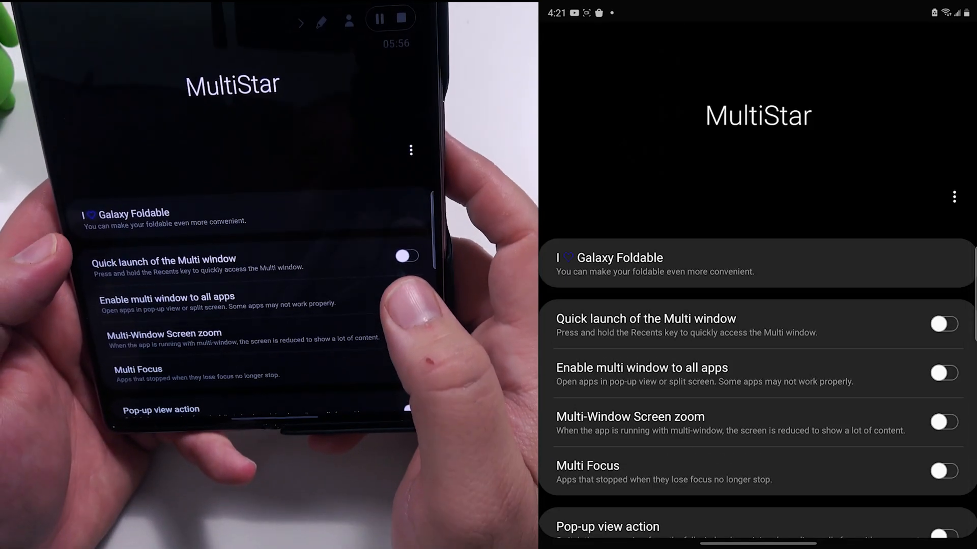
In Galaxy Foldable options, suppress the notice dialog and continue all apps on the front screen.
{"action": "scroll", "scroll_direction": "down", "scroll_amount": 3}
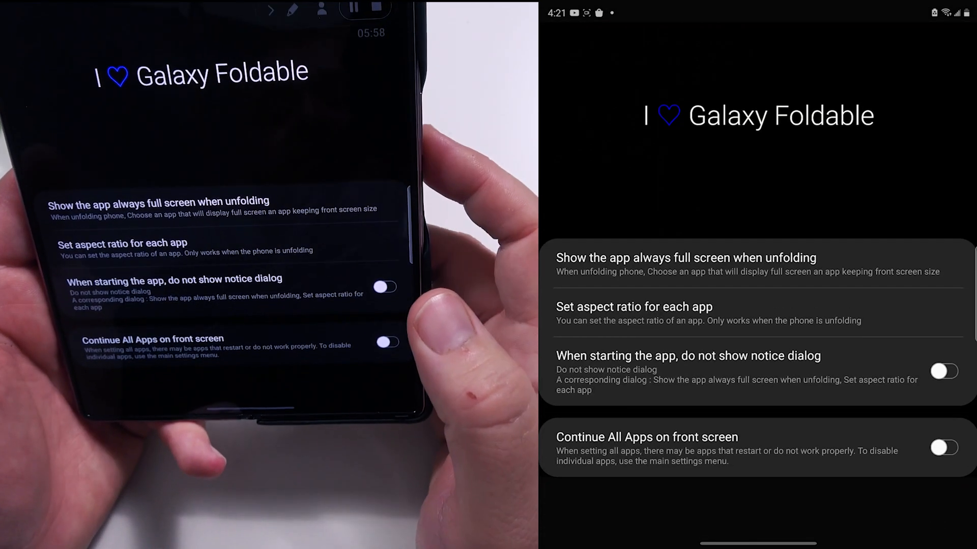
{"action": "left_click", "coordinate": [944, 371]}
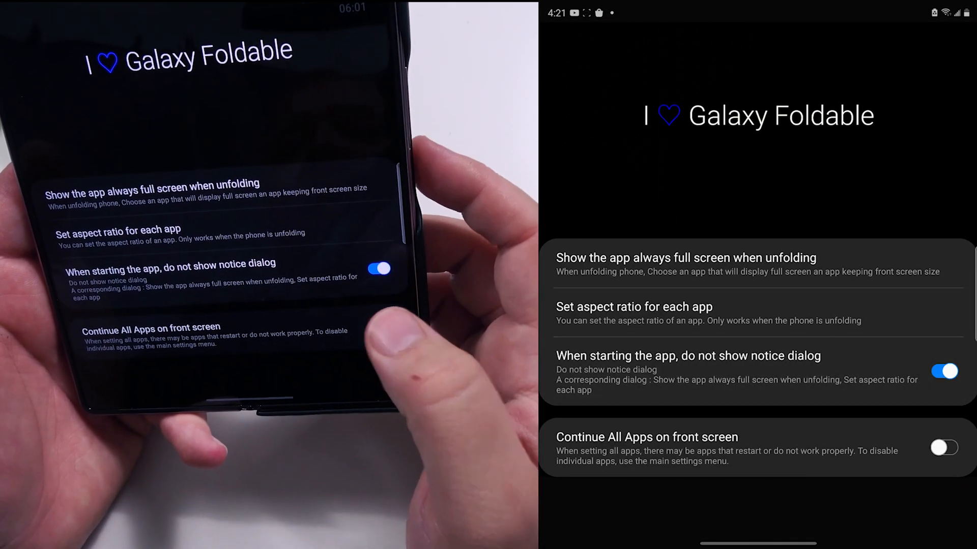
{"action": "left_click", "coordinate": [942, 448]}
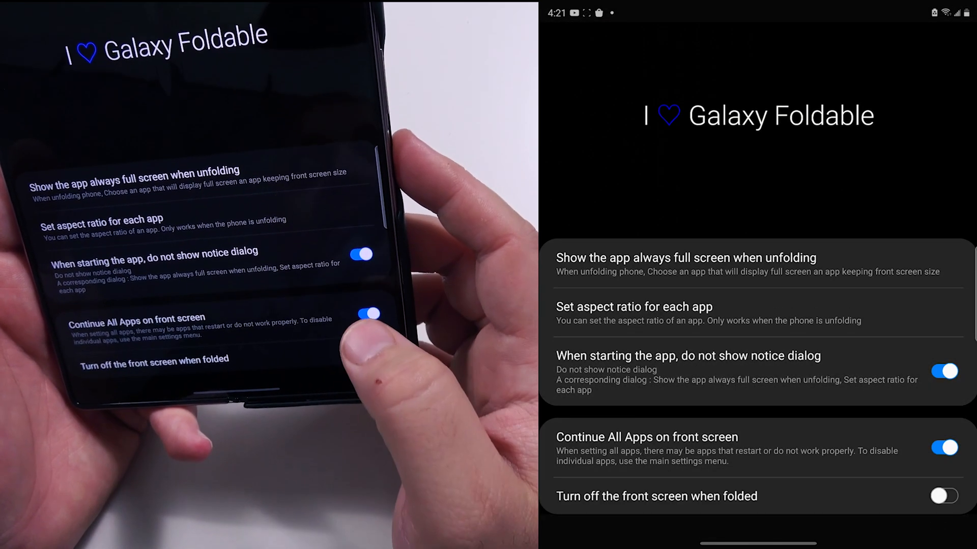
{"action": "left_click", "coordinate": [942, 448]}
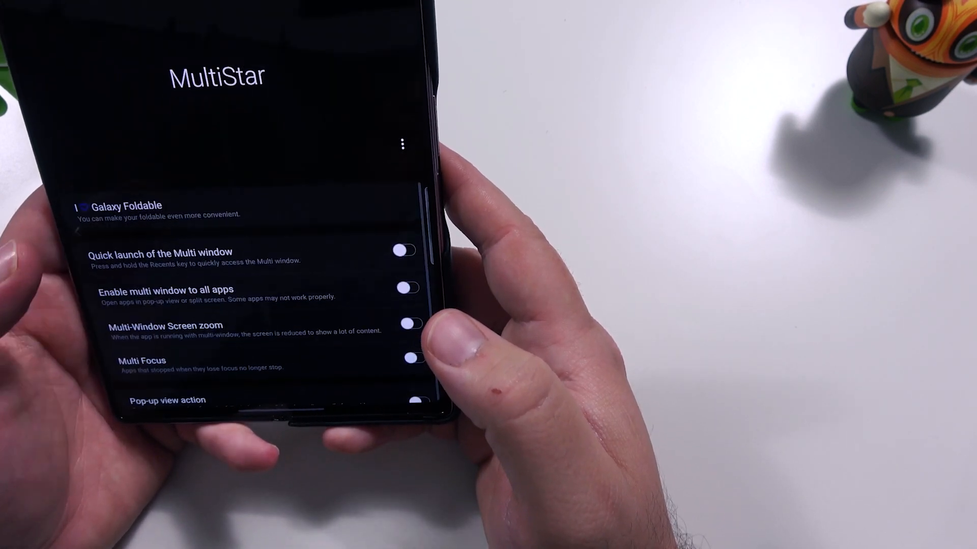
Turn on MultiStar's quick launch of the Multi window in split screen view.
{"action": "left_click", "coordinate": [403, 250]}
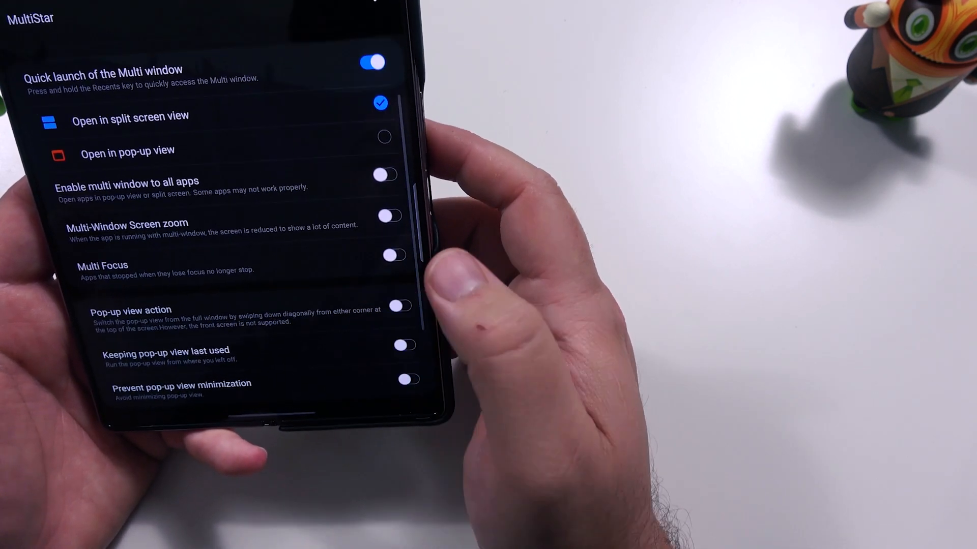
{"action": "scroll", "scroll_direction": "up", "scroll_amount": 3}
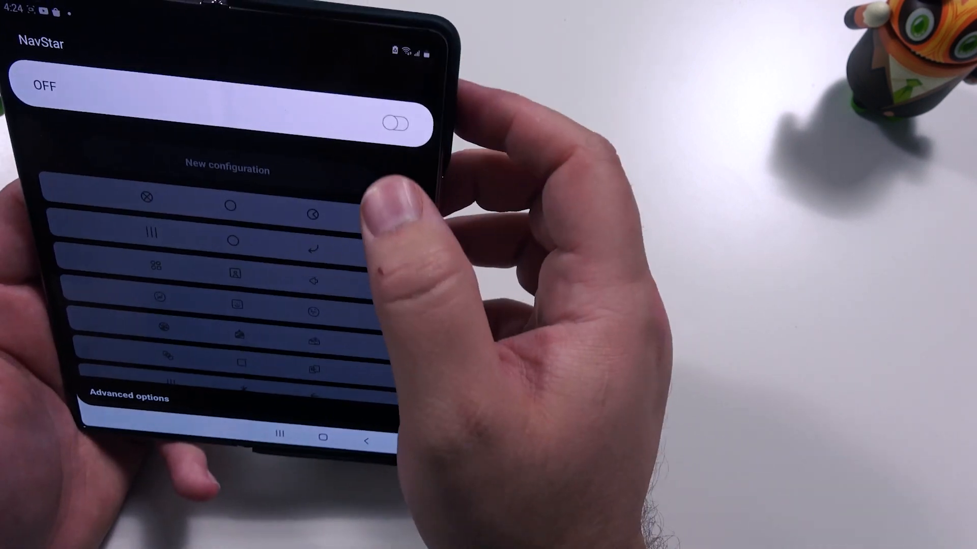
Turn NavStar on and scroll through its button layouts and advanced options.
{"action": "left_click", "coordinate": [398, 123]}
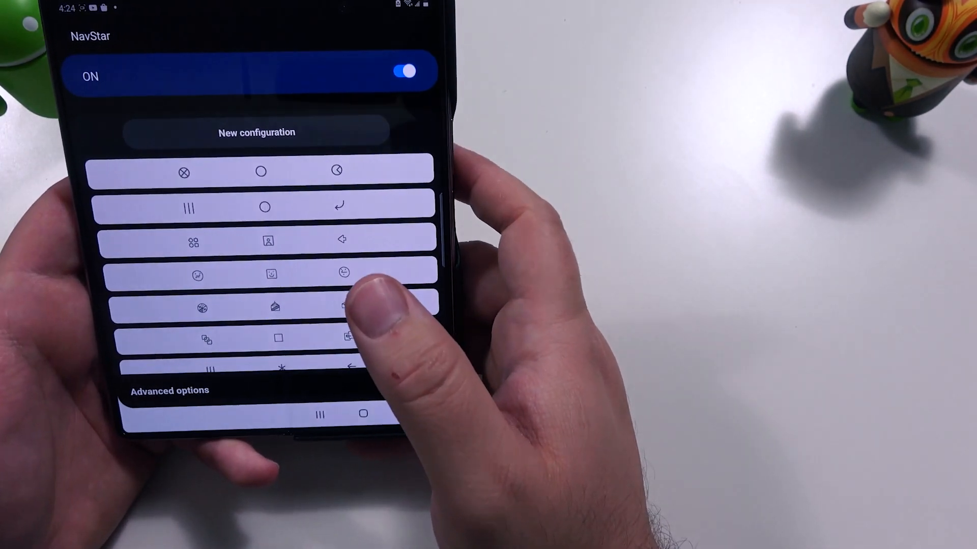
{"action": "scroll", "scroll_direction": "down", "scroll_amount": 3}
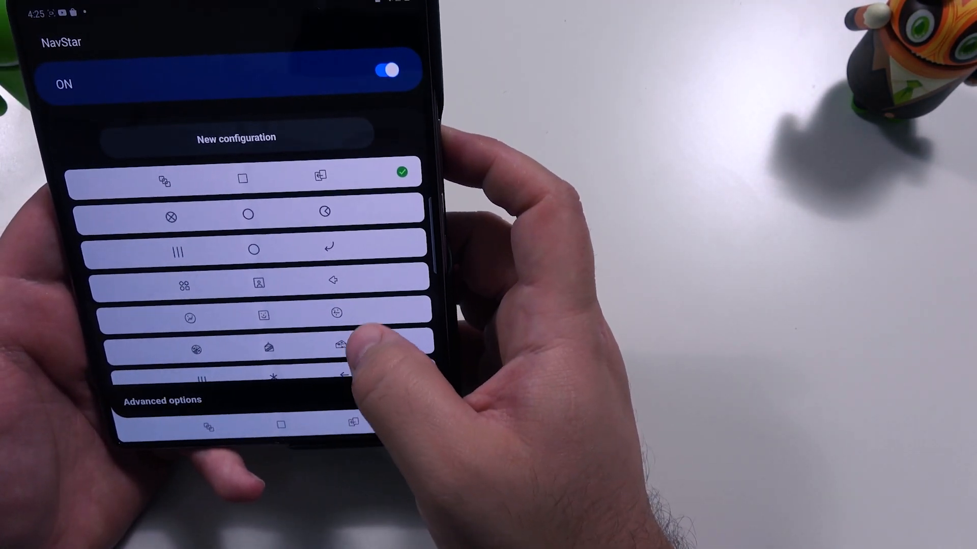
{"action": "scroll", "scroll_direction": "down", "scroll_amount": 3}
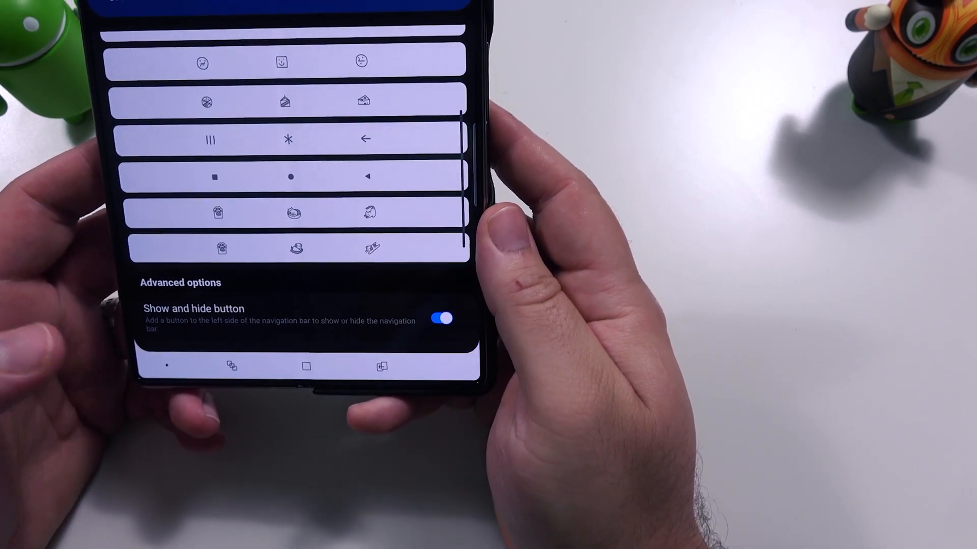
{"action": "scroll", "scroll_direction": "down", "scroll_amount": 3}
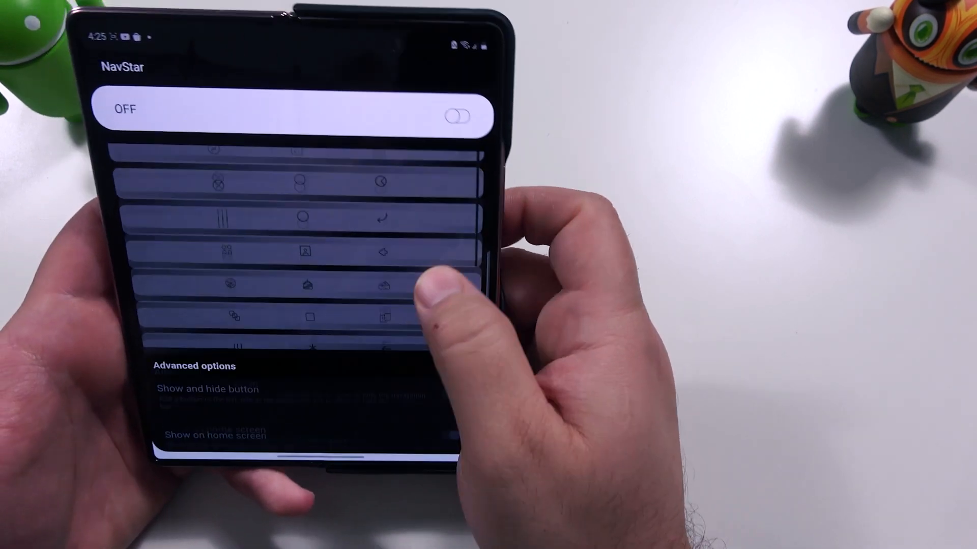
{"action": "scroll", "scroll_direction": "down", "scroll_amount": 3}
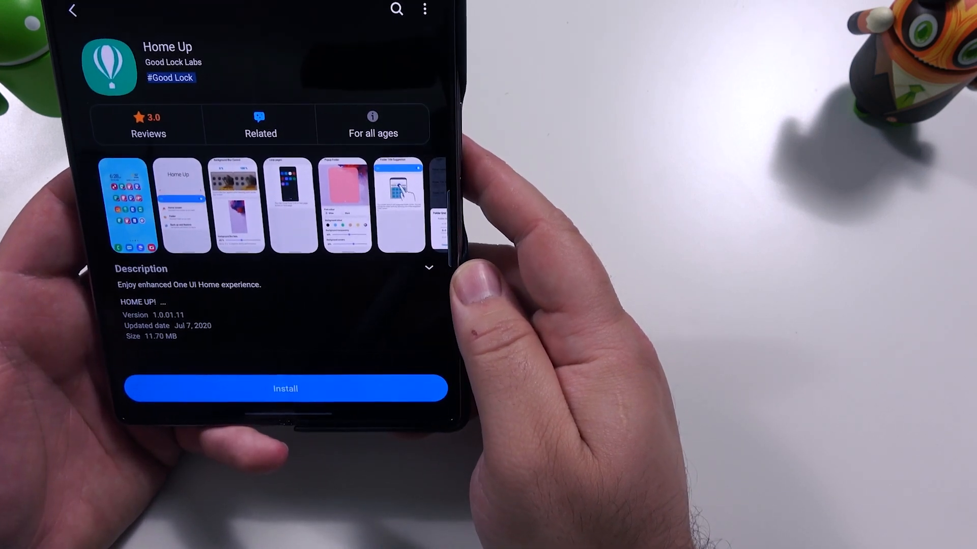
Scroll down Home Up's store page through its description and ratings.
{"action": "scroll", "scroll_direction": "down", "scroll_amount": 3}
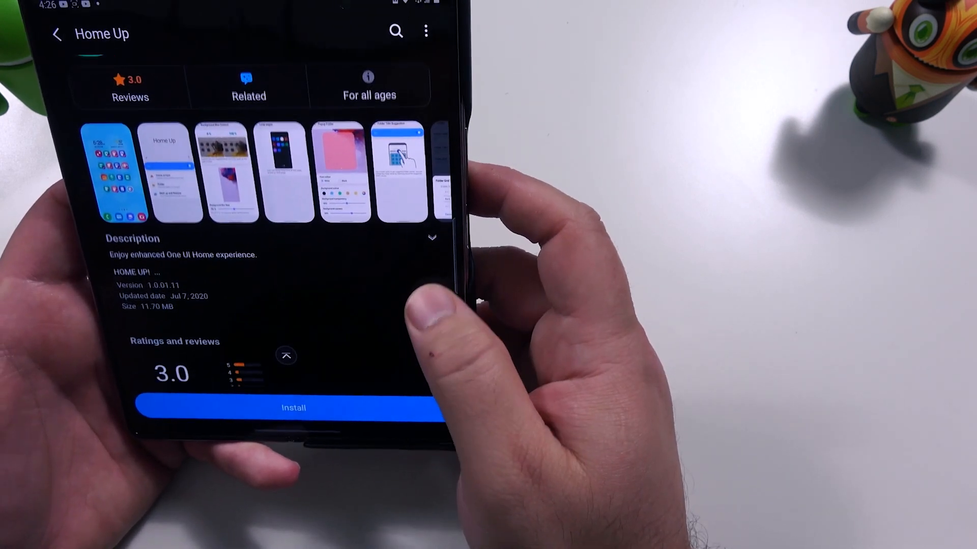
{"action": "scroll", "scroll_direction": "down", "scroll_amount": 3}
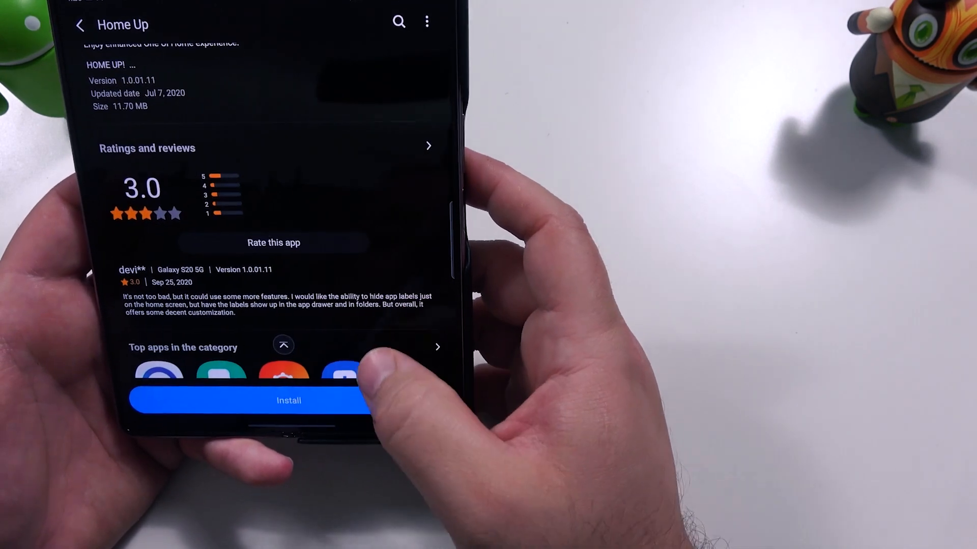
{"action": "scroll", "scroll_direction": "down", "scroll_amount": 3}
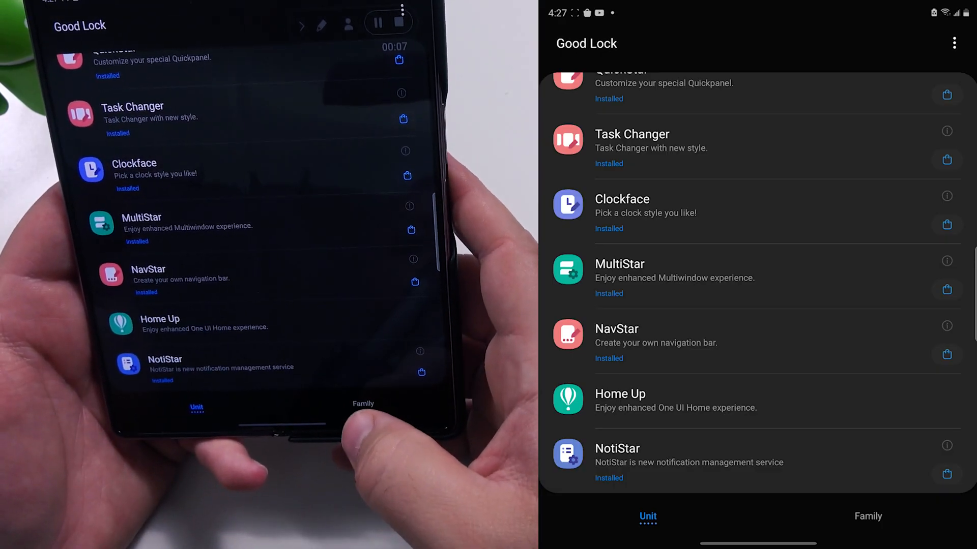
Switch to the Family module list and open the SoundAssistant module.
{"action": "left_click", "coordinate": [867, 516]}
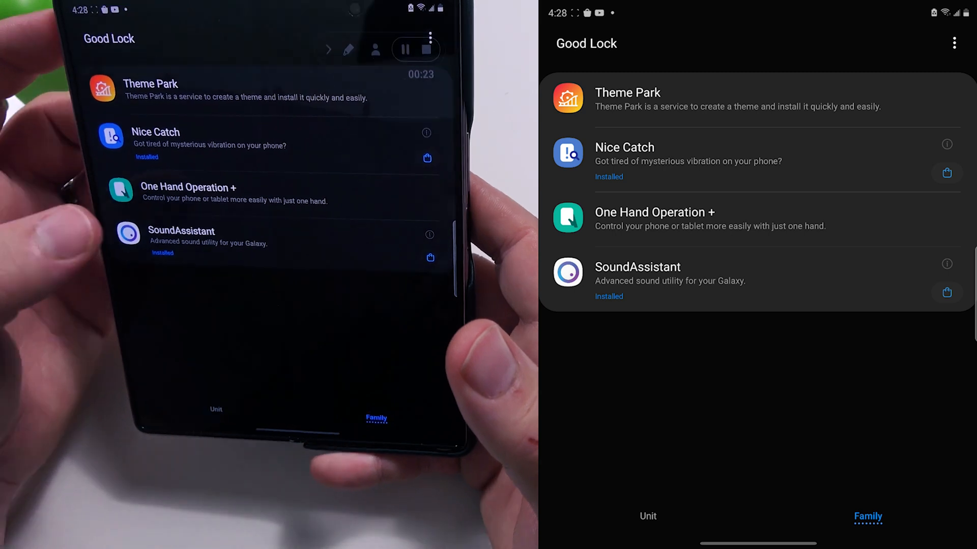
{"action": "left_click", "coordinate": [637, 266]}
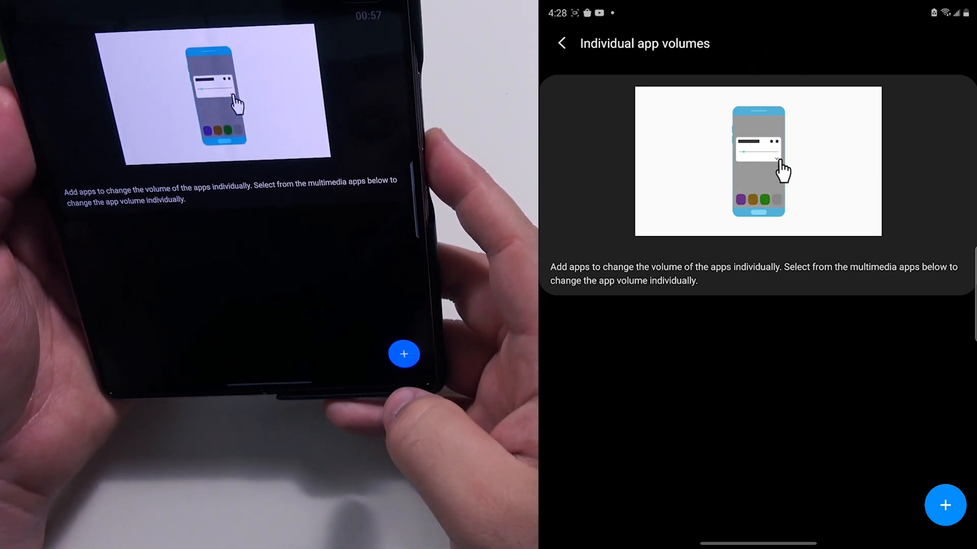
Add Facebook to the Individual app volumes list, then open Separate app sound.
{"action": "left_click", "coordinate": [944, 506]}
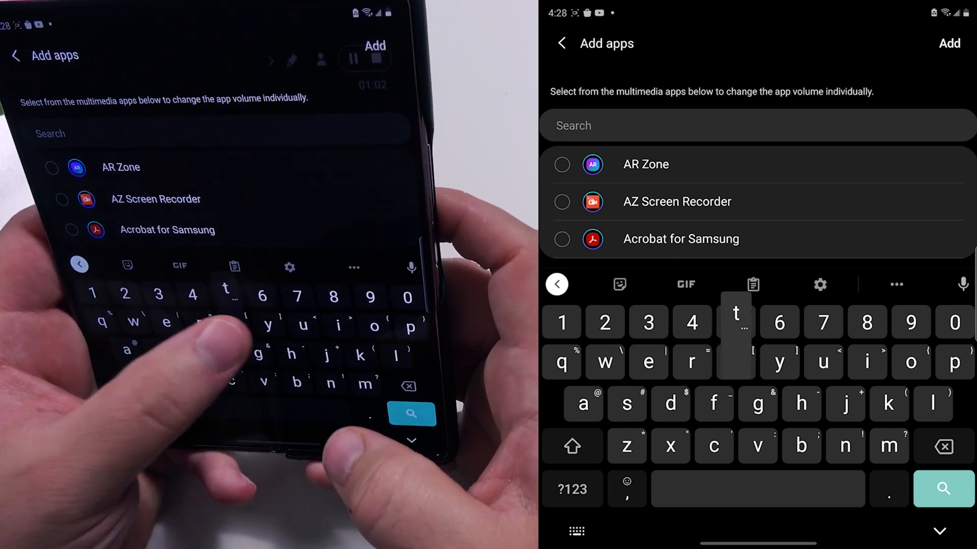
{"action": "type", "text": "w"}
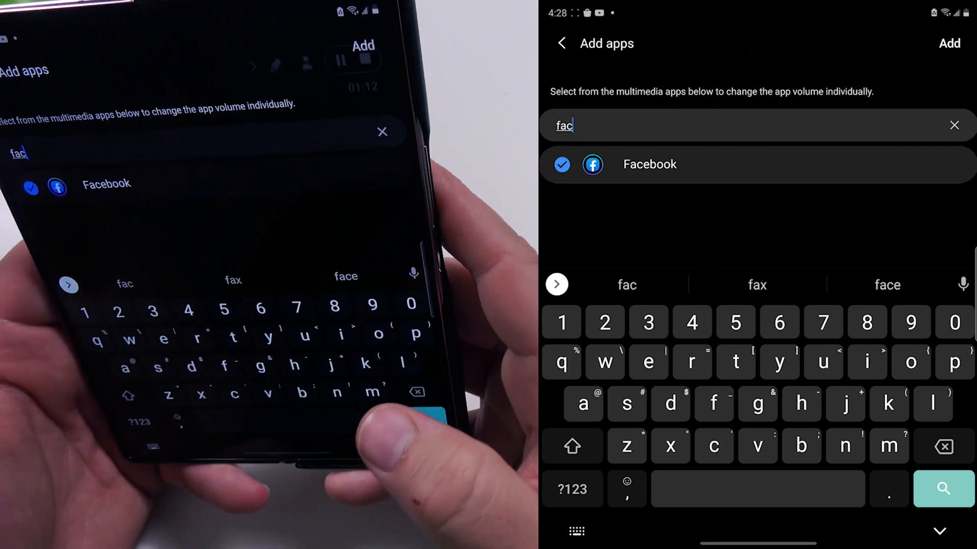
{"action": "left_click", "coordinate": [953, 125]}
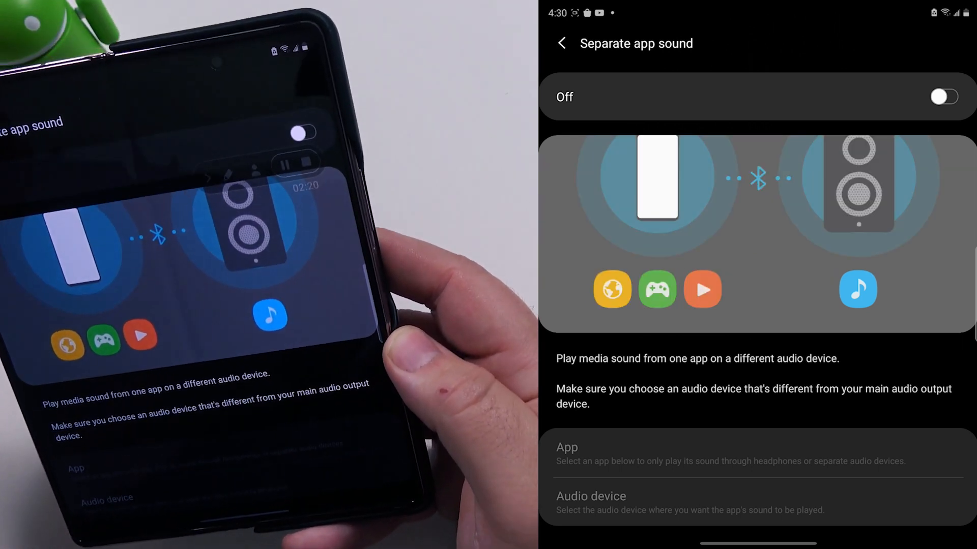
{"action": "left_click", "coordinate": [562, 43]}
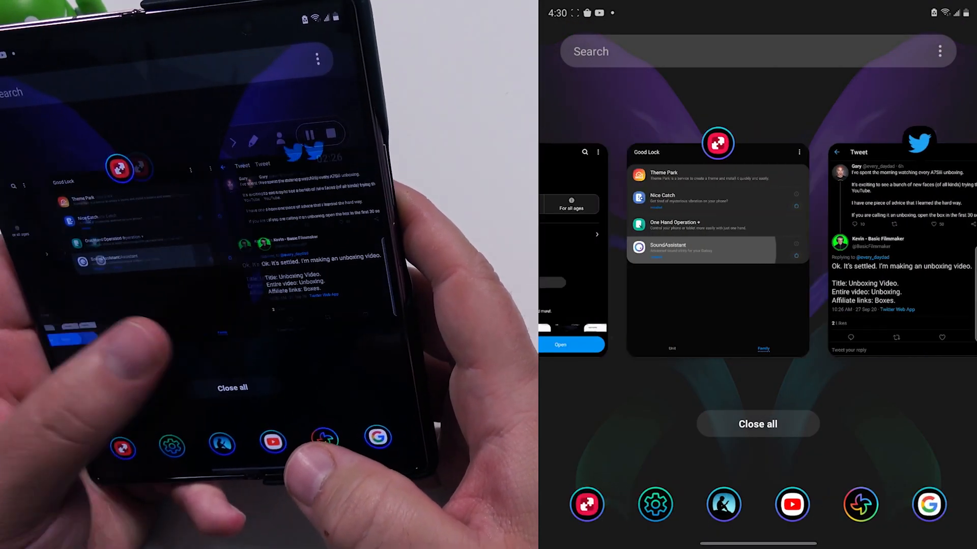
Return to the open Galaxy Store page from the recent apps overview.
{"action": "left_click", "coordinate": [716, 250]}
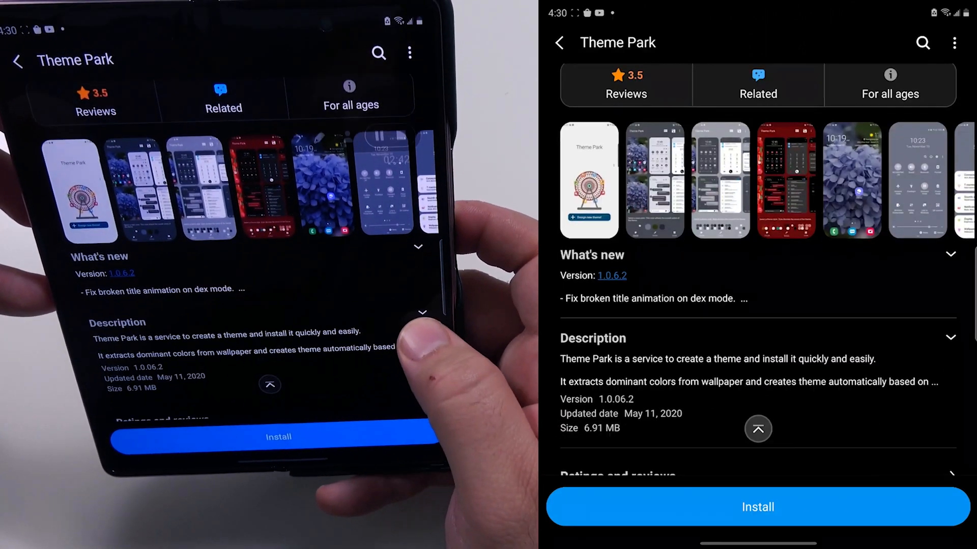
Scroll through Theme Park's store page to its 3.5 ratings summary and back up.
{"action": "scroll", "scroll_direction": "down", "scroll_amount": 3}
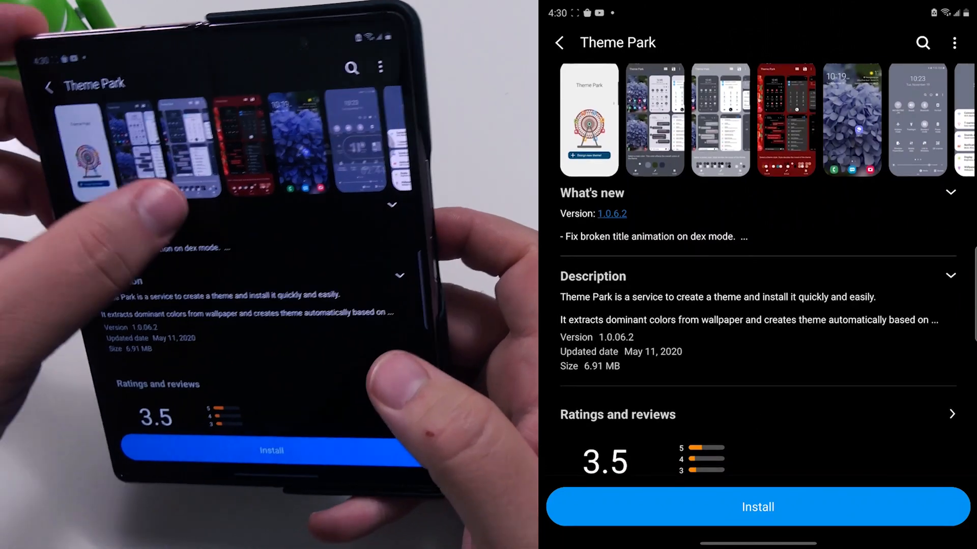
{"action": "scroll", "scroll_direction": "up", "scroll_amount": 3}
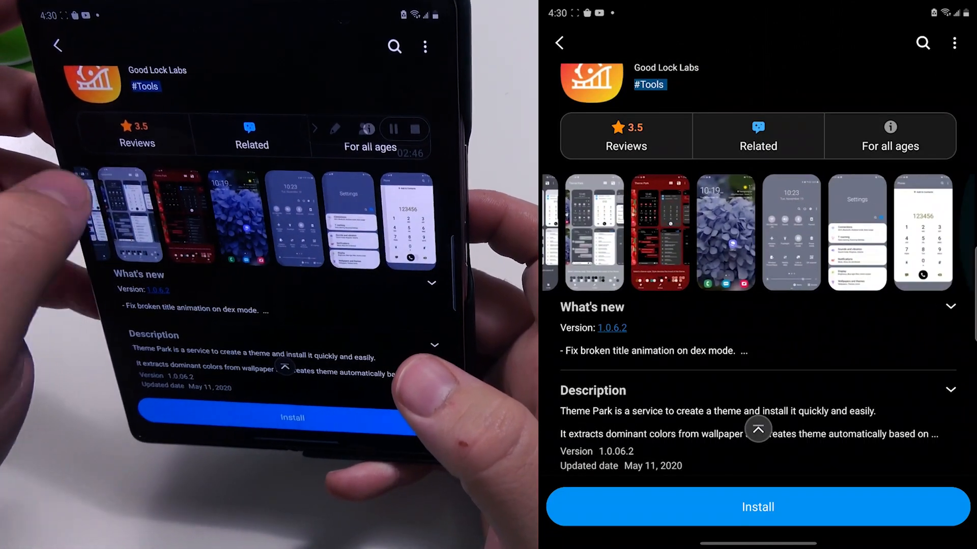